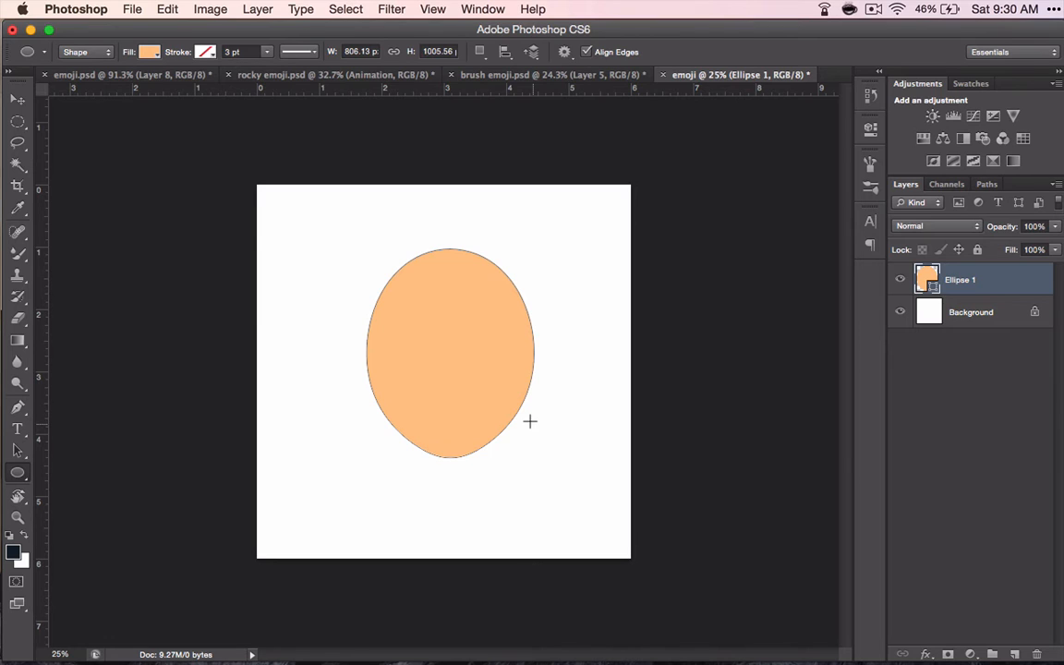
mouse_move(810, 384)
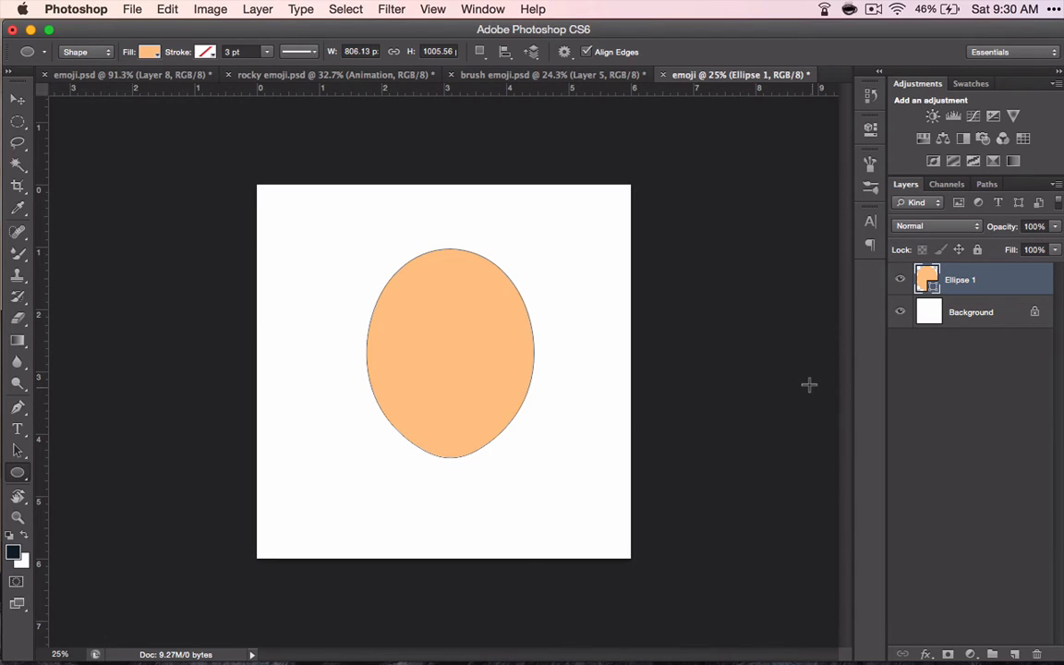
mouse_move(929, 280)
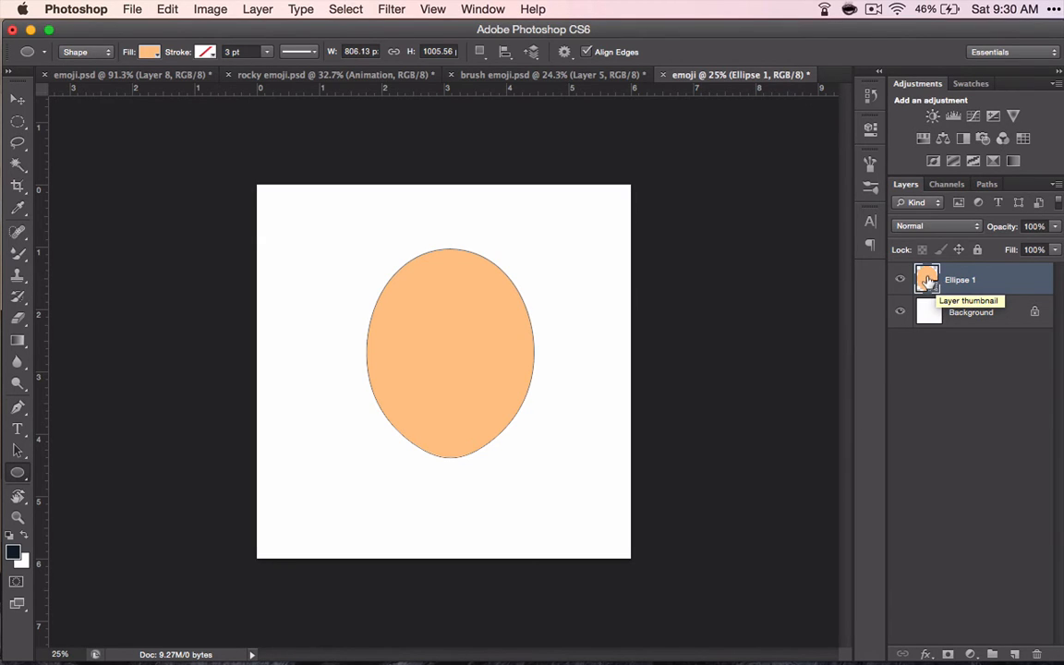
mouse_move(932, 284)
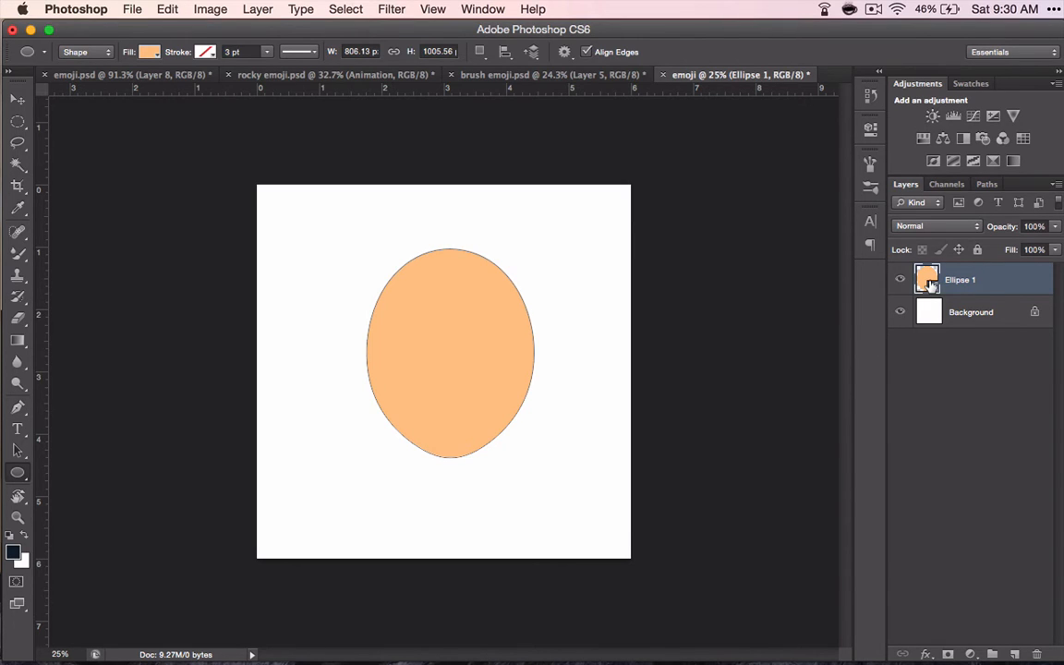
mouse_move(132, 125)
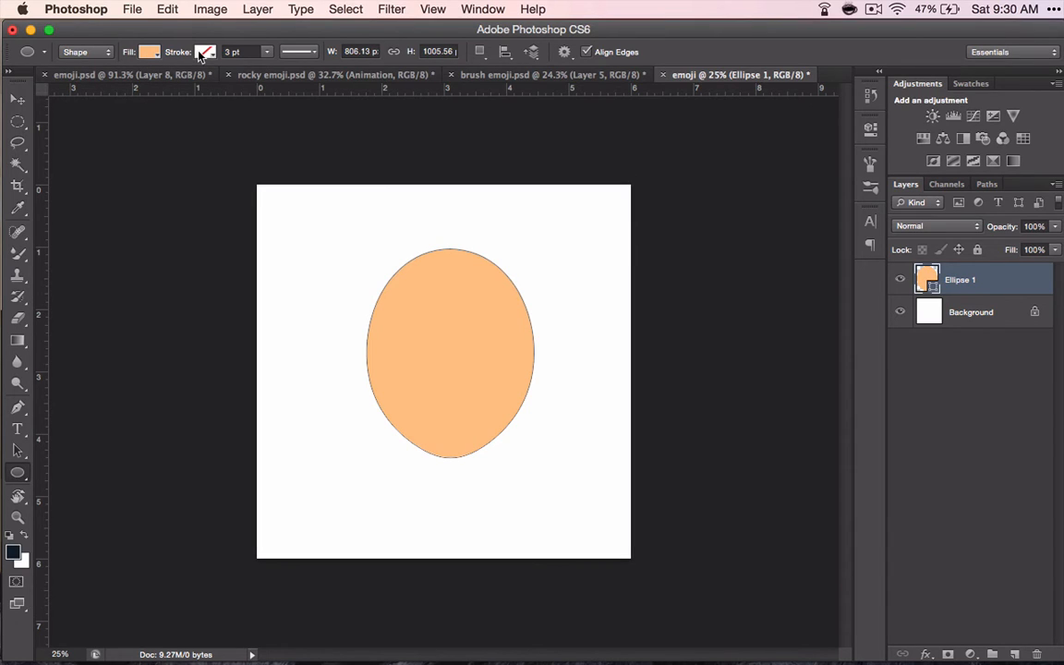
mouse_move(1030, 306)
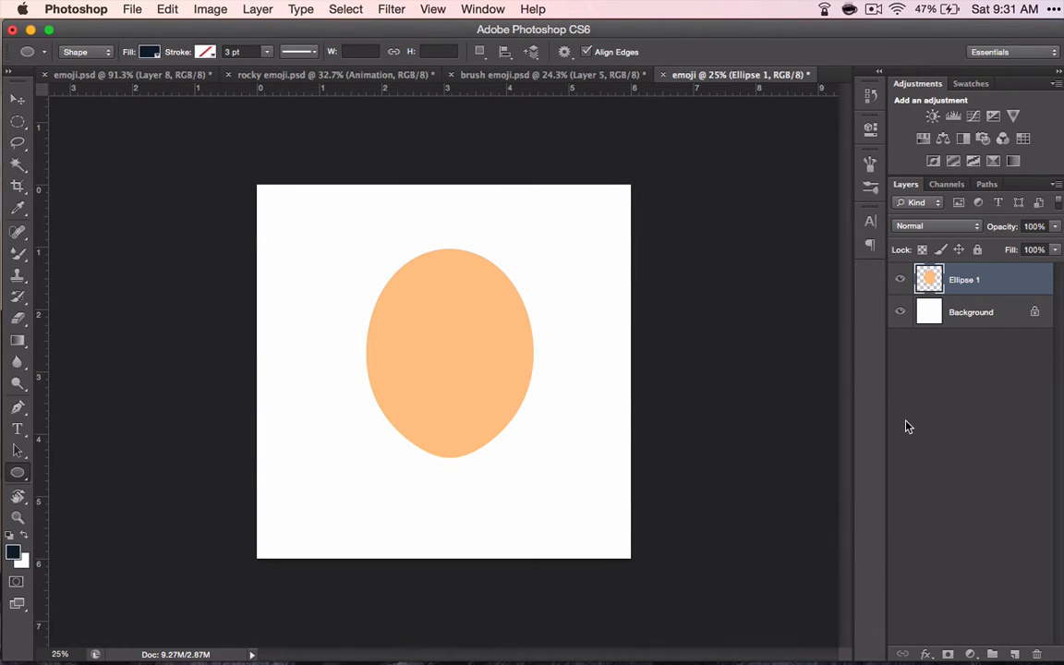
mouse_move(370, 303)
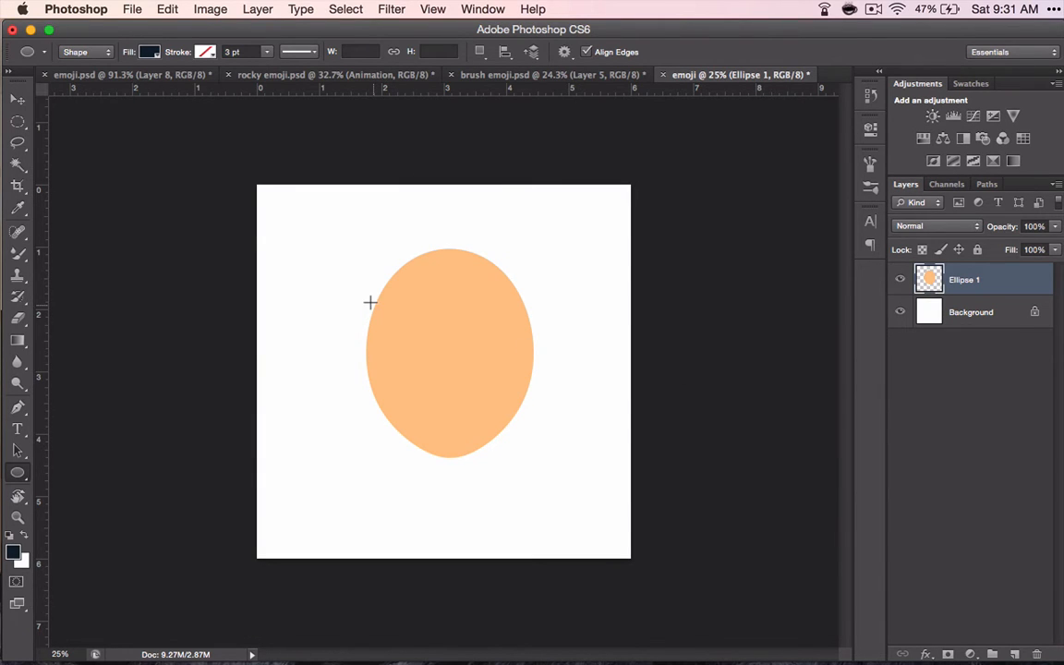
- Drag two trial pink gradients across the oval with the Gradient Tool, then revert them
left_click(18, 340)
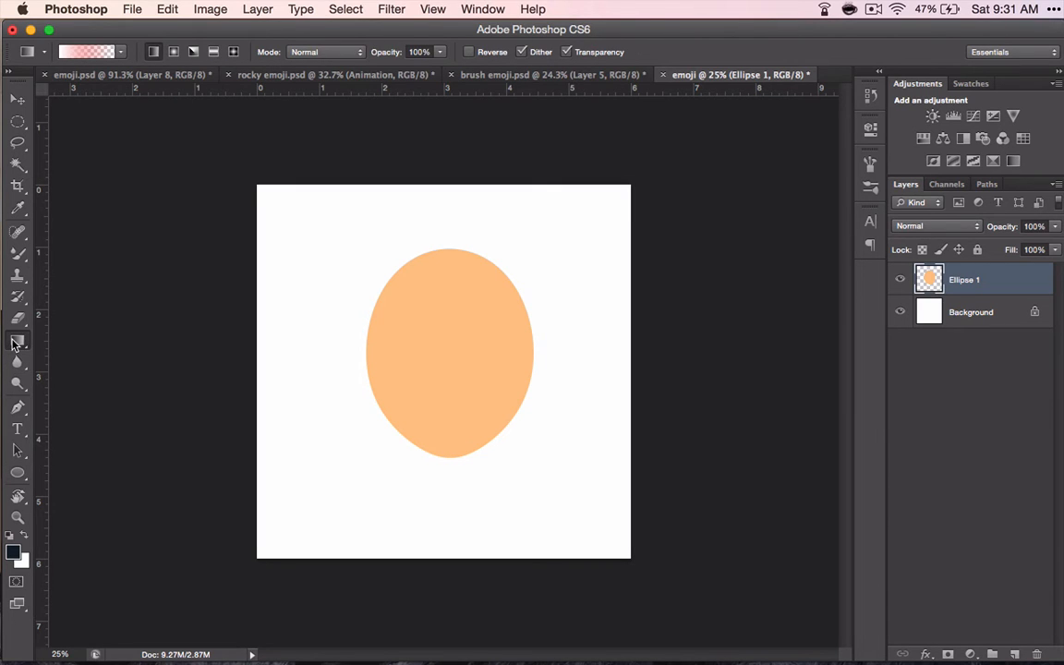
mouse_move(519, 361)
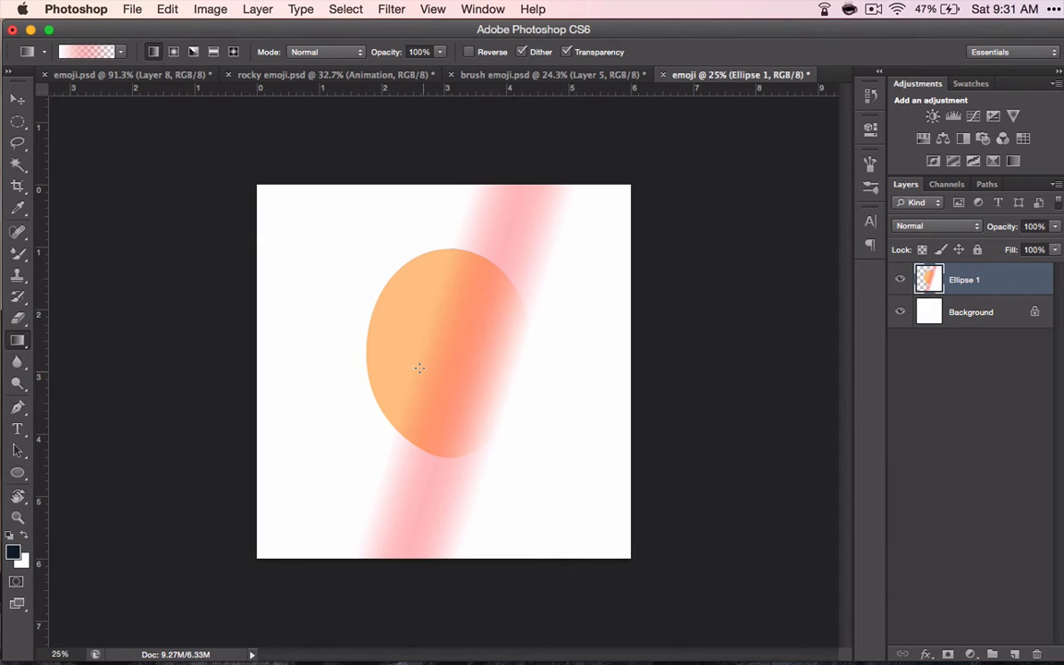
left_click_drag(302, 293, 481, 400)
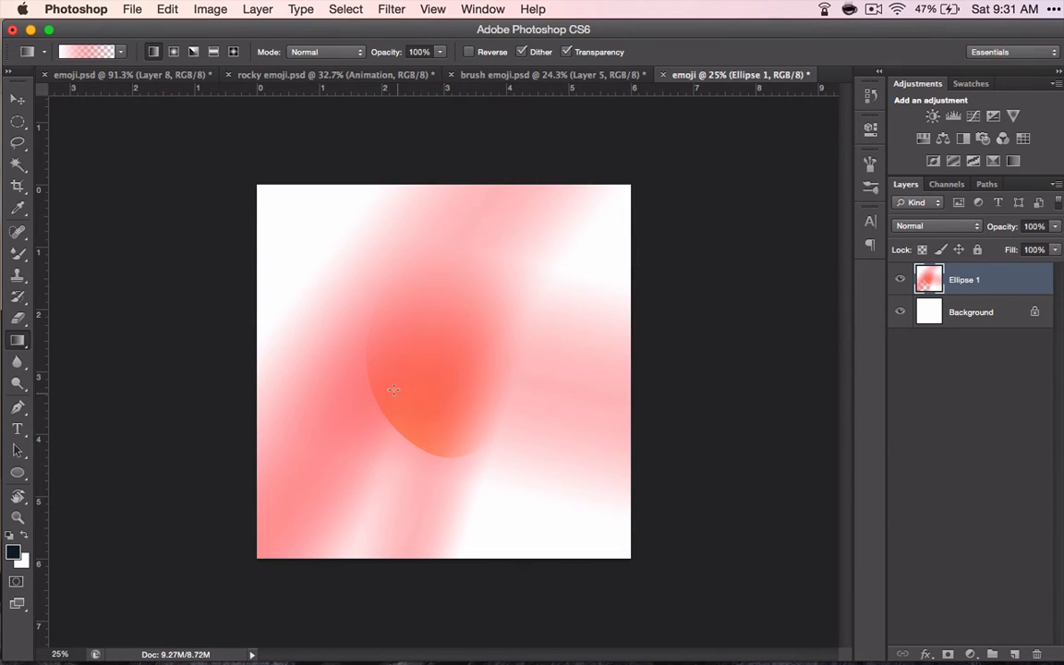
left_click_drag(394, 390, 508, 367)
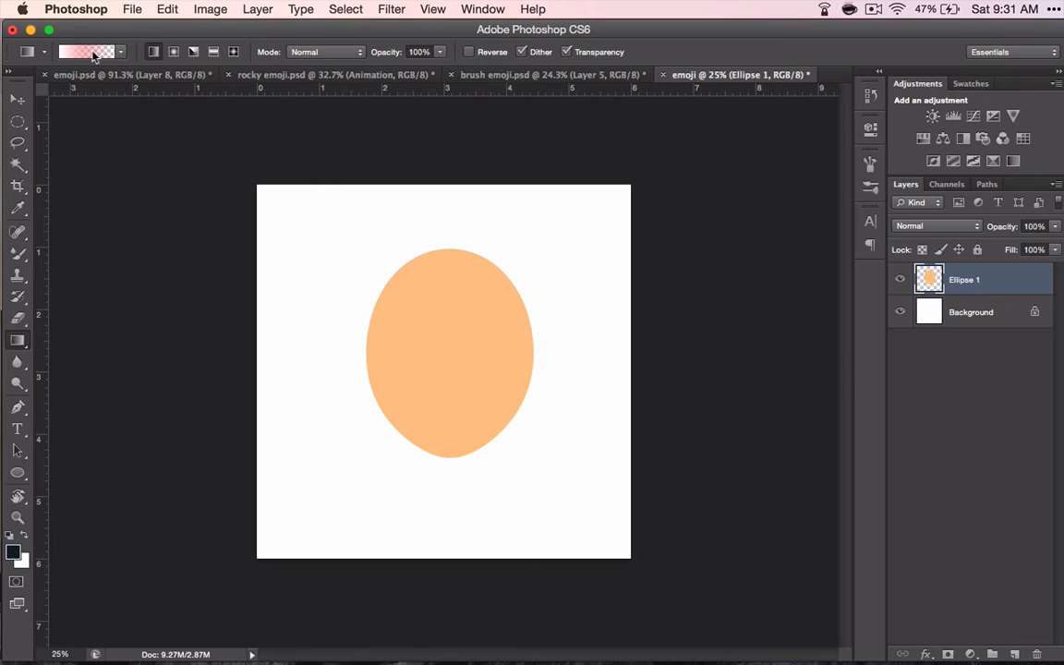
- Set the gradient's left colour stop to black in the Gradient Editor
left_click(85, 51)
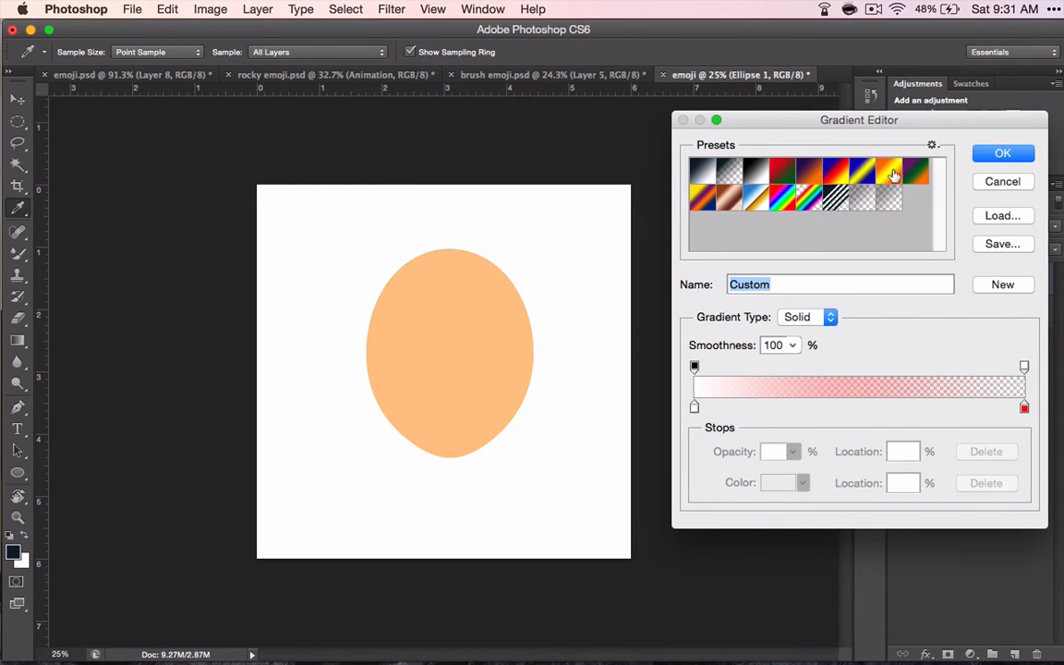
mouse_move(740, 197)
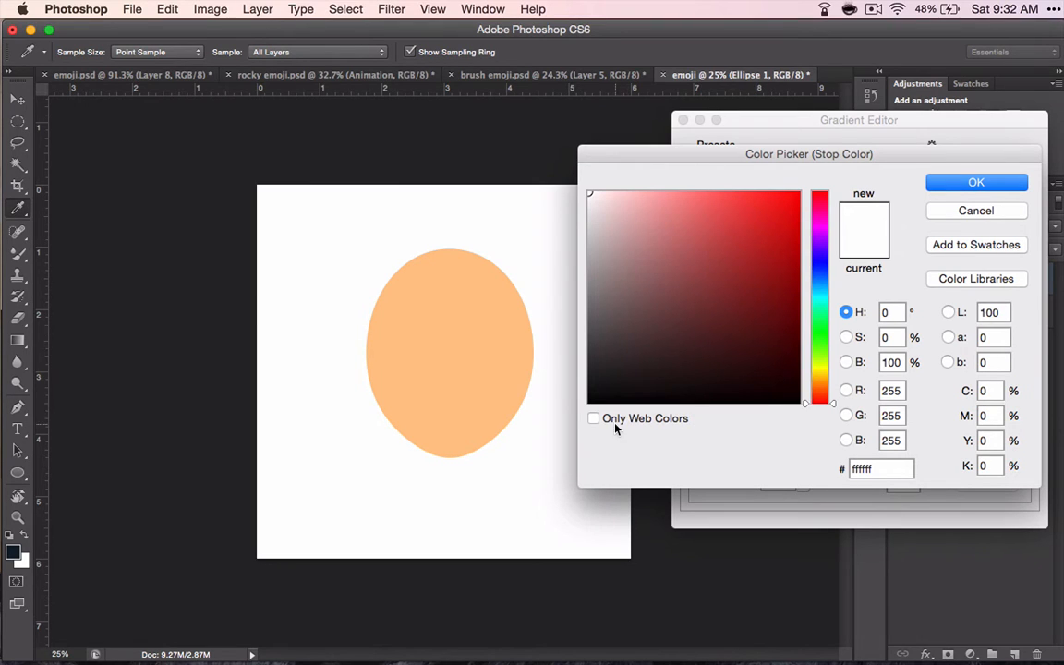
left_click(589, 399)
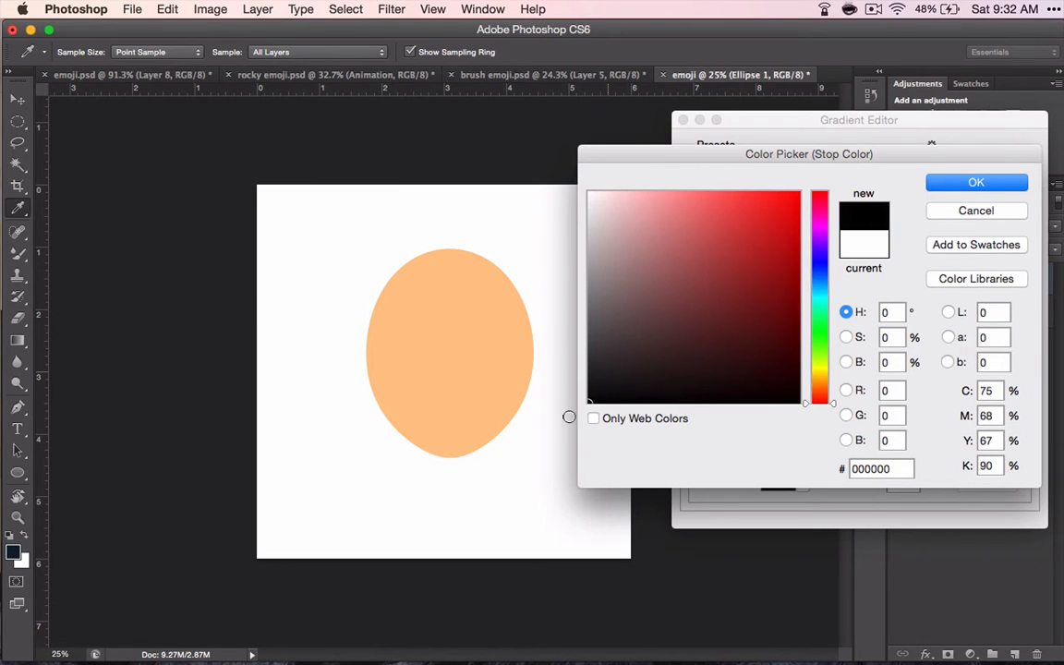
mouse_move(570, 416)
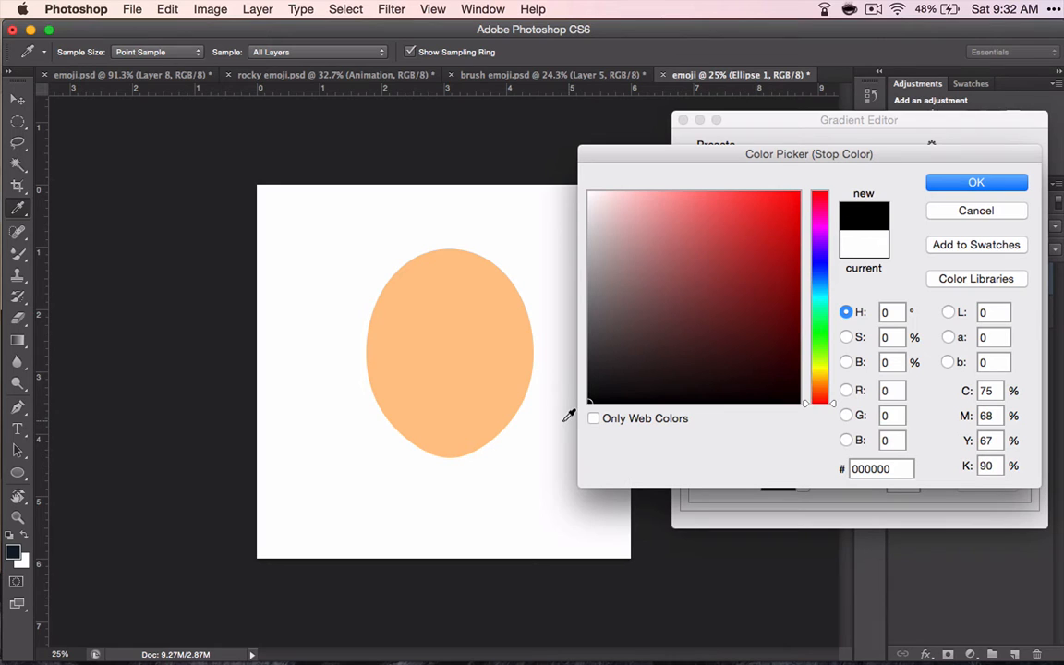
left_click(977, 182)
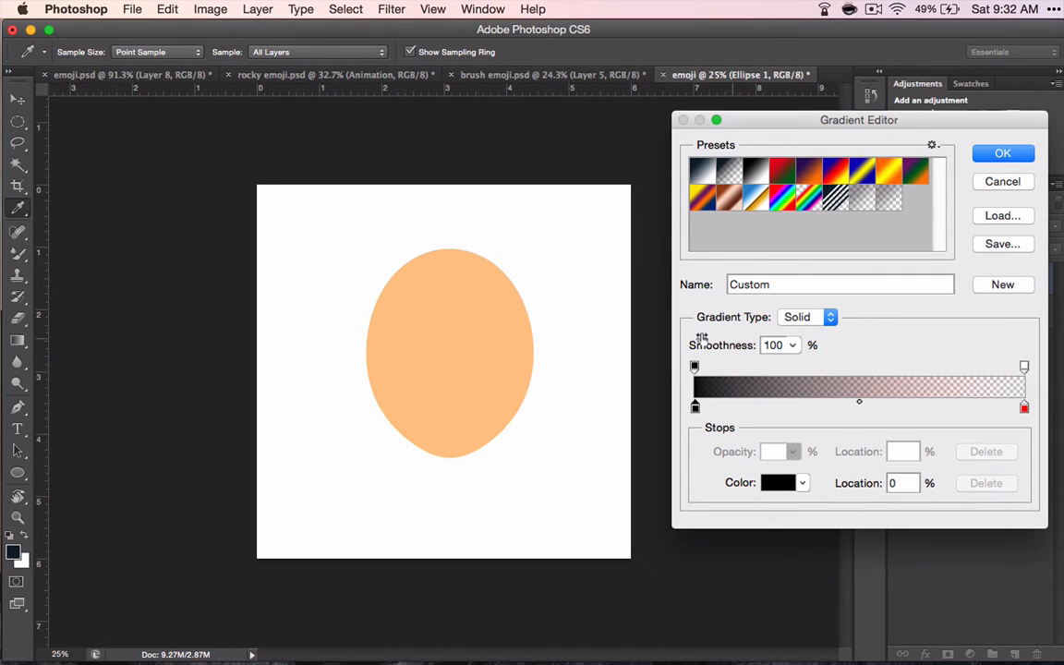
- Make the gradient's right opacity stop fully transparent, positioned at 99%
left_click(695, 367)
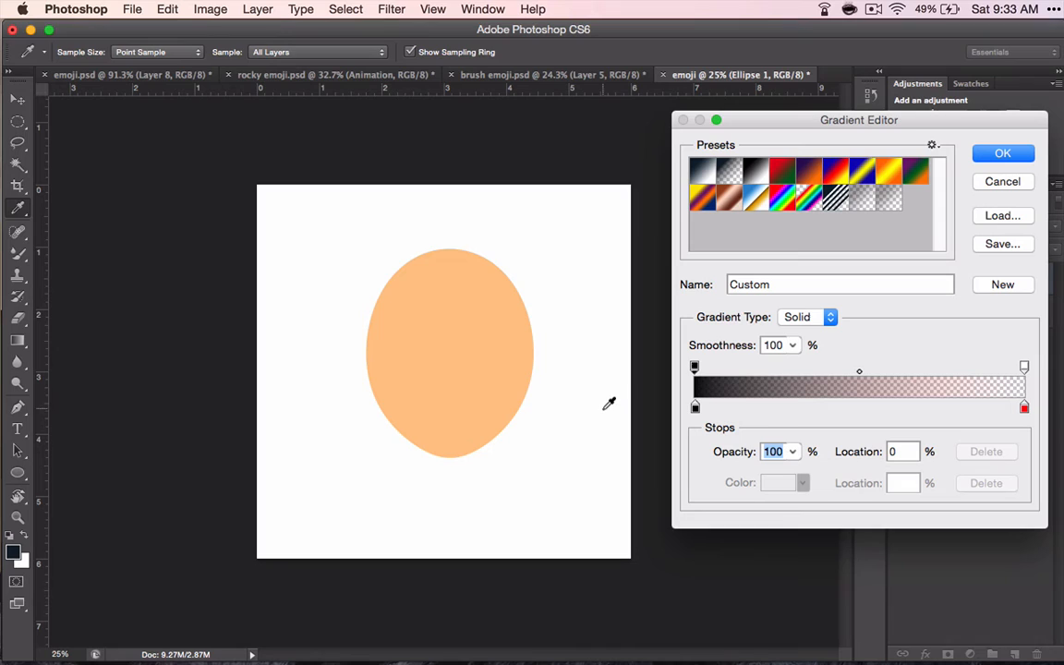
mouse_move(1016, 368)
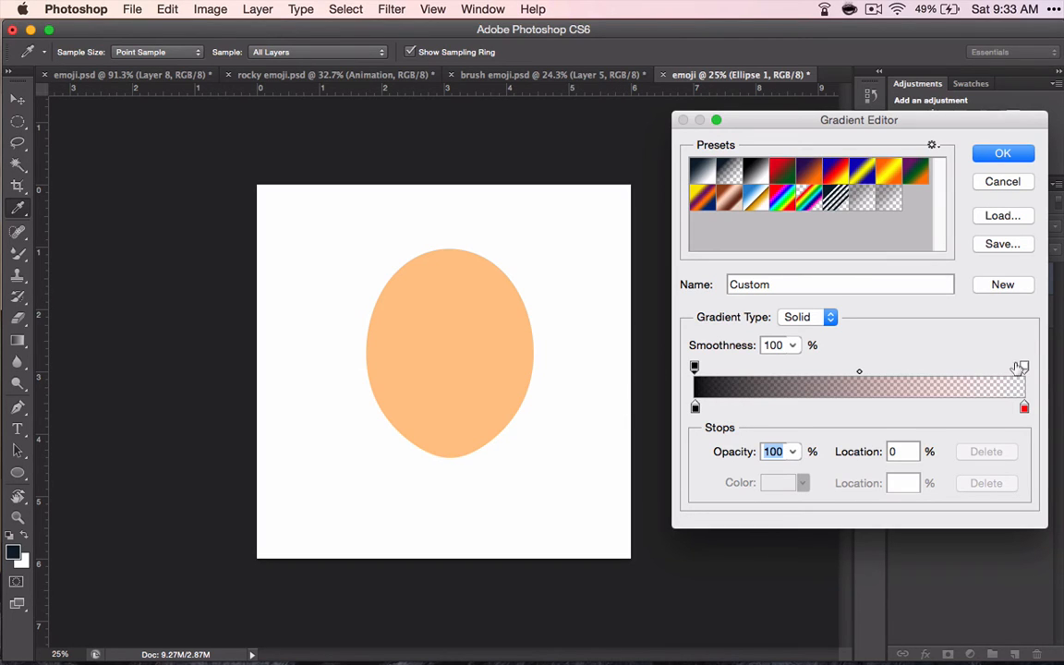
left_click(1024, 367)
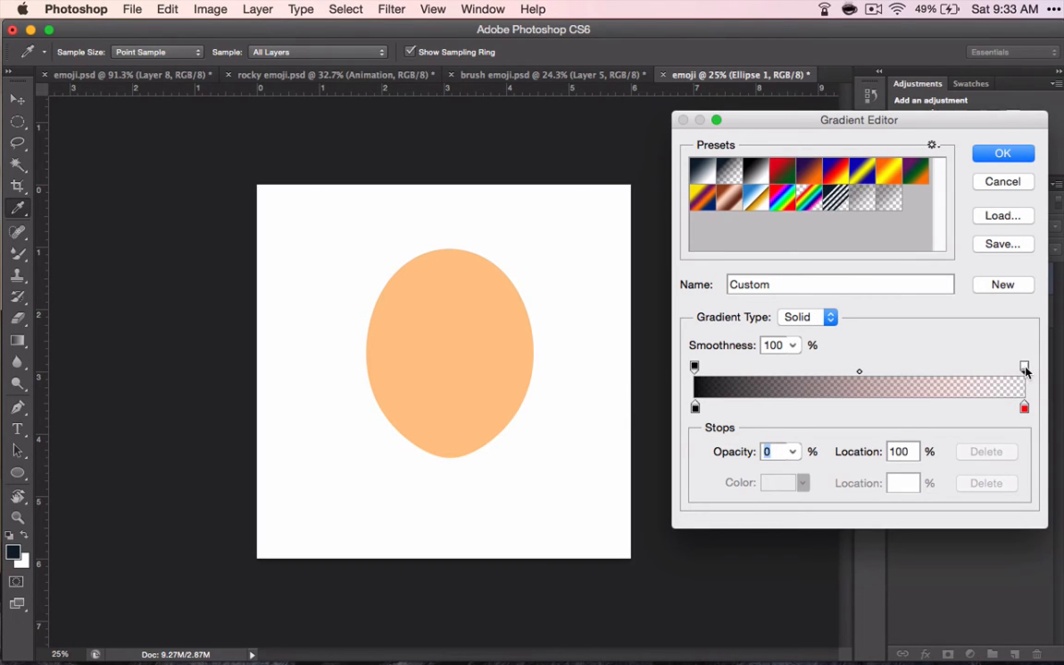
left_click_drag(1025, 368, 1023, 367)
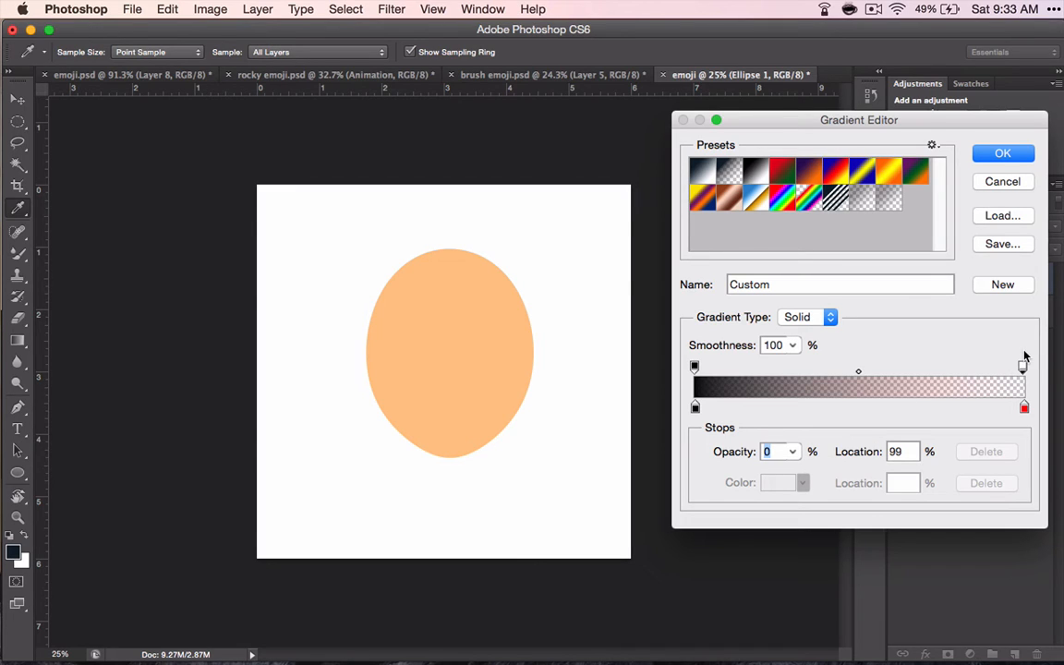
mouse_move(890, 361)
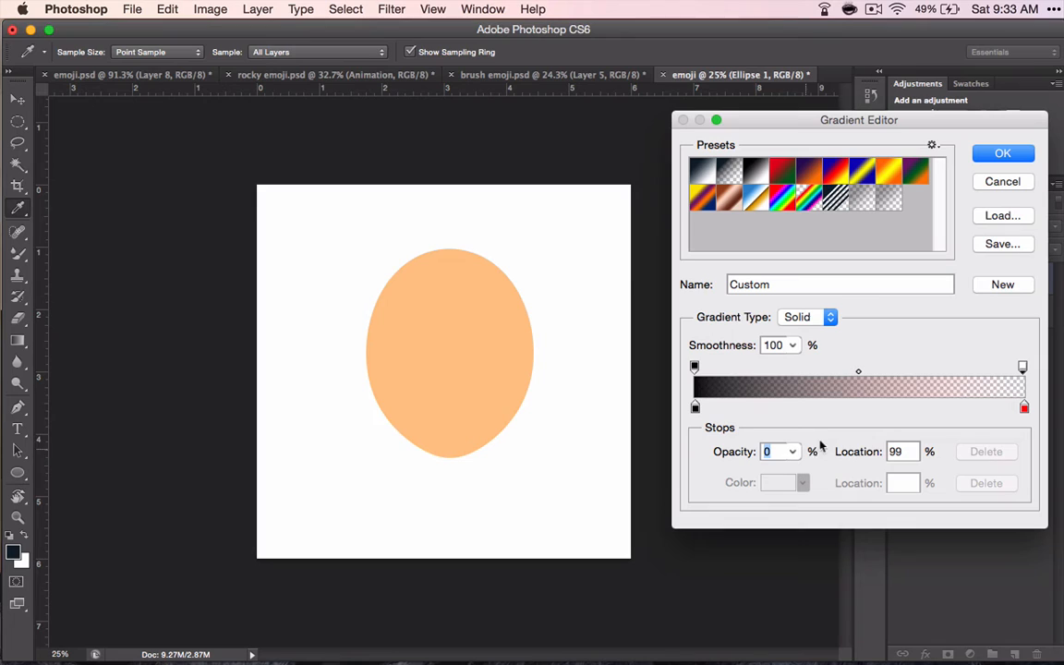
mouse_move(994, 422)
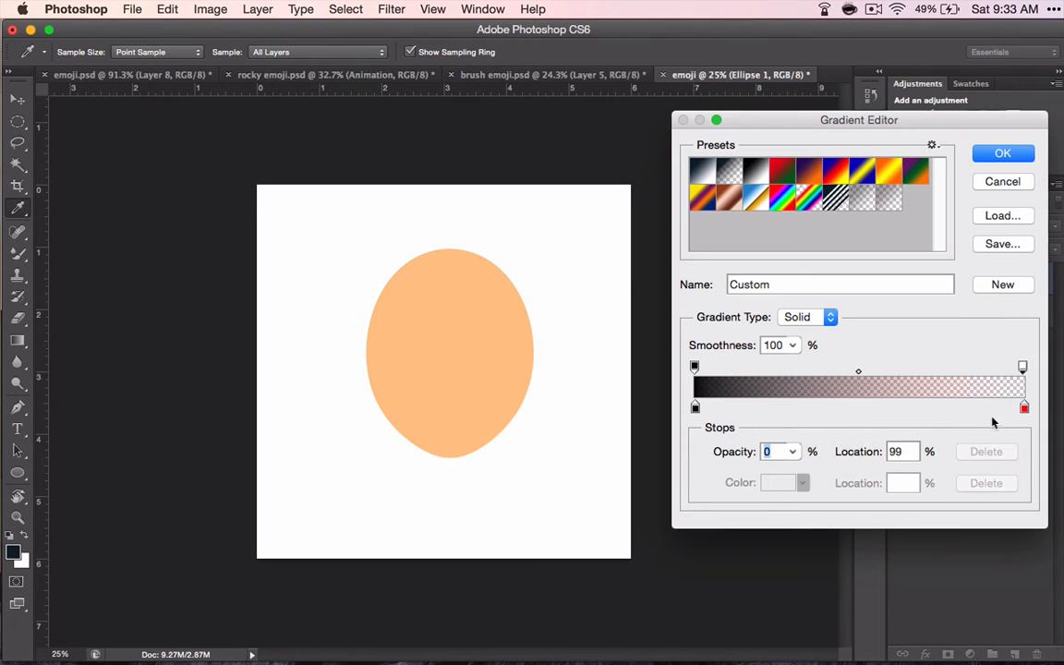
mouse_move(1025, 417)
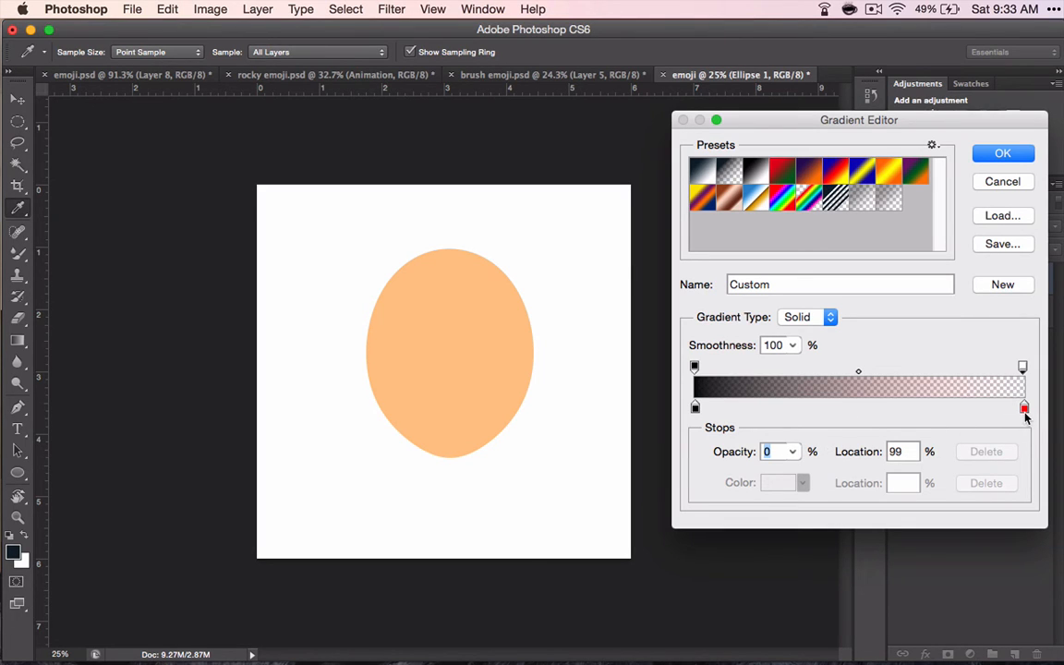
- Recolour the right colour stop to the oval's sampled peach and confirm the gradient
left_click(1025, 407)
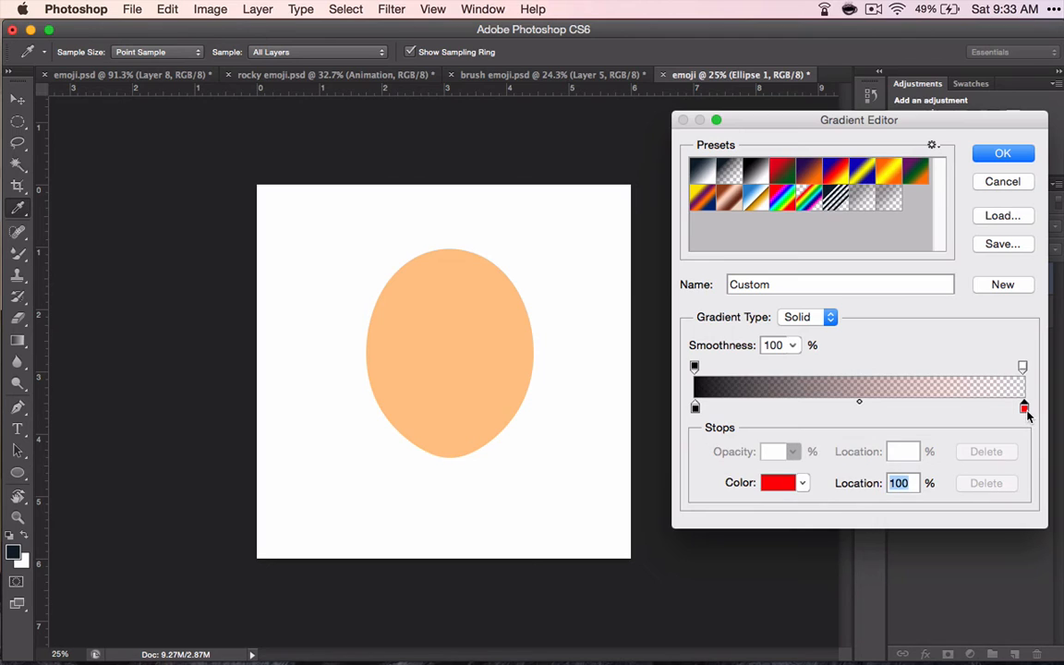
mouse_move(473, 351)
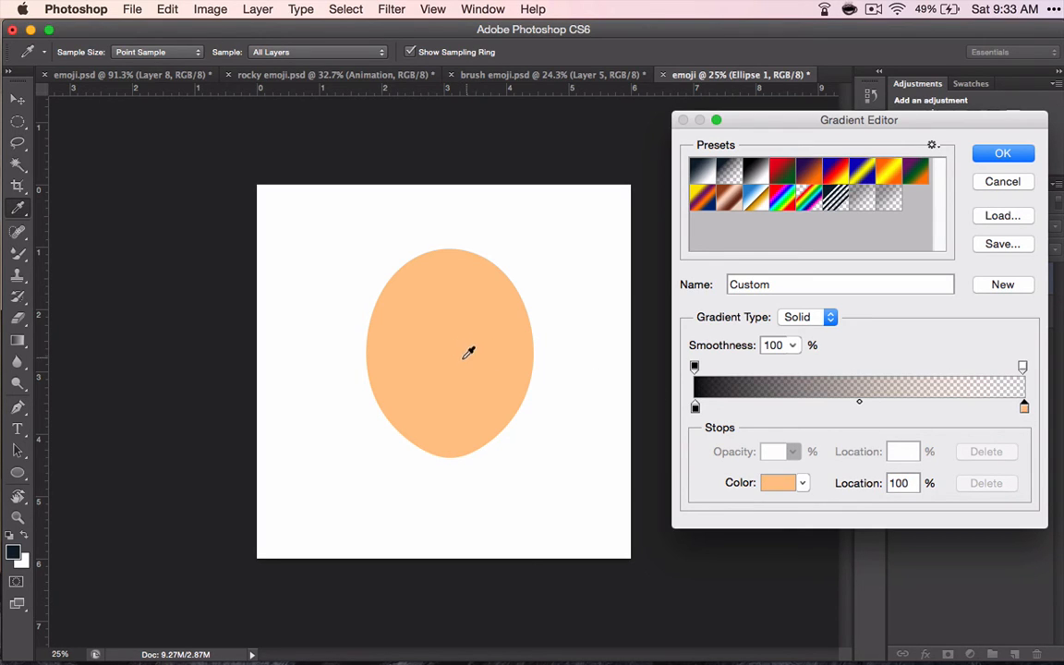
mouse_move(959, 385)
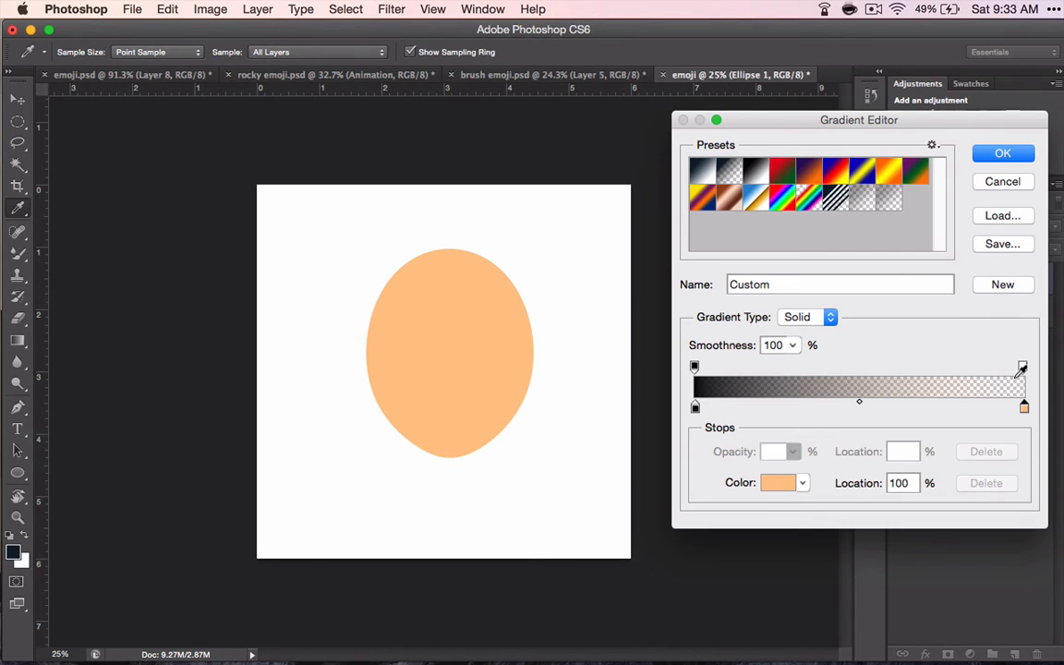
left_click(1003, 153)
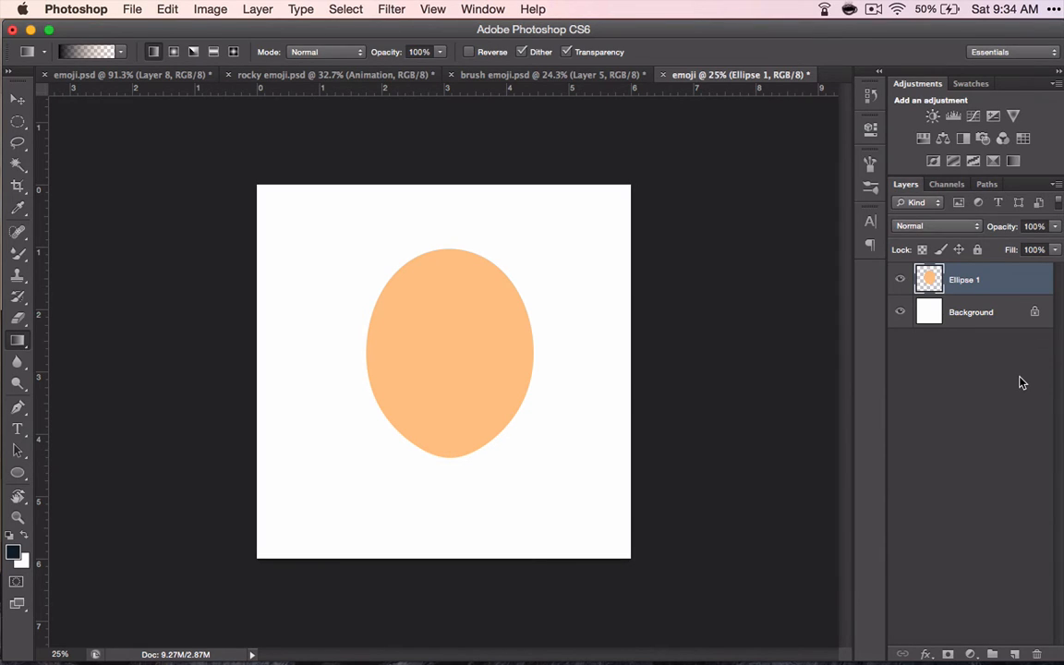
- Magic Wand-select the peach oval and drag a dark linear gradient across its lower-right edge
key("w")
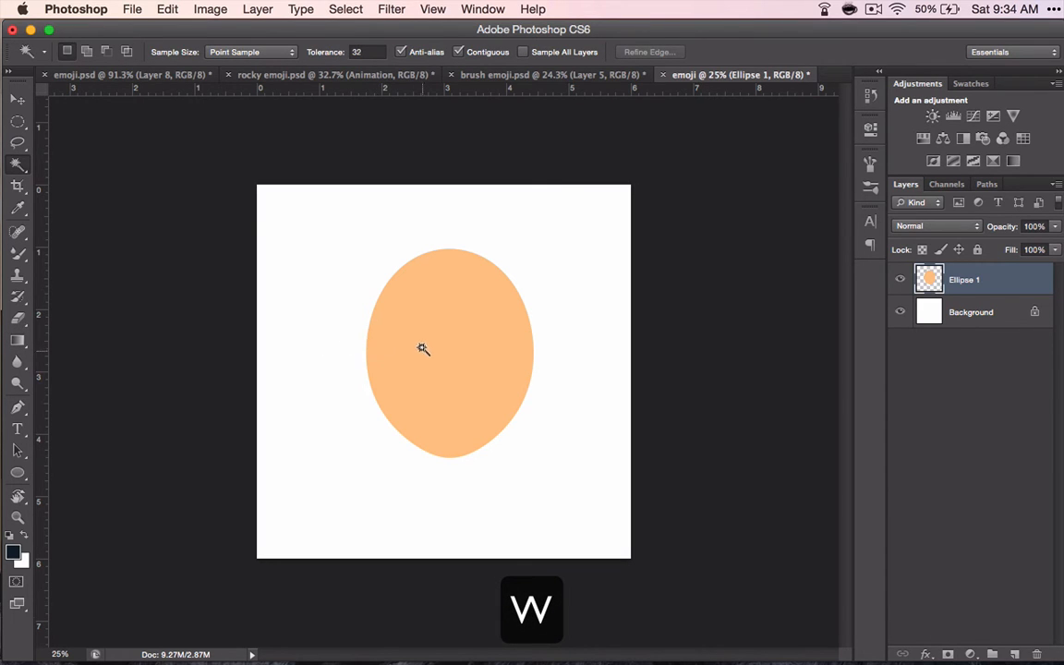
left_click(423, 348)
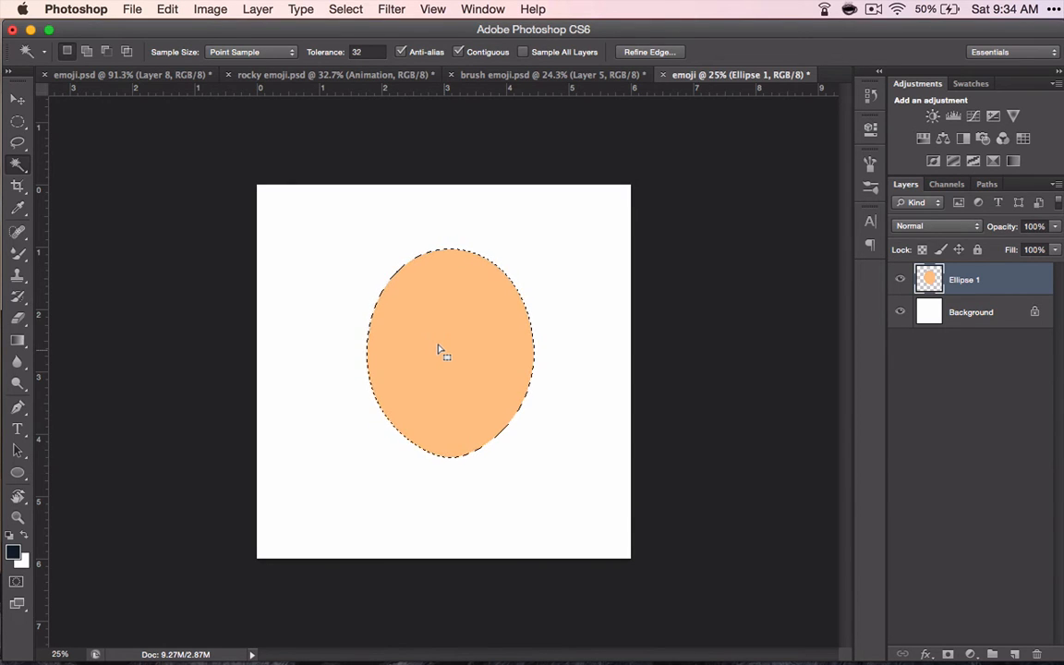
key("g")
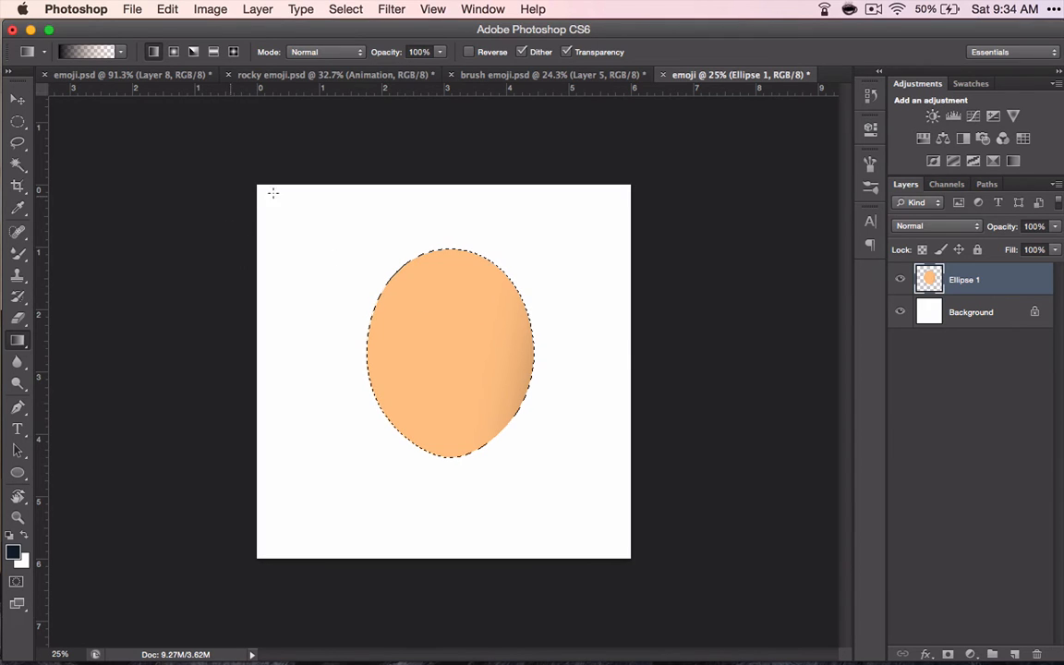
mouse_move(598, 322)
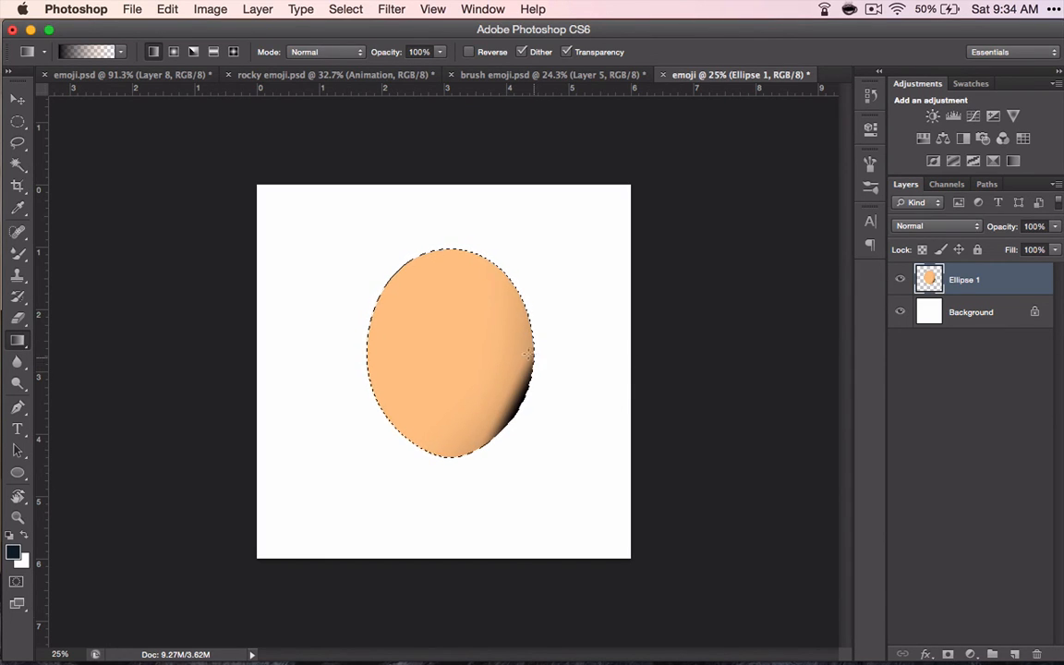
mouse_move(488, 425)
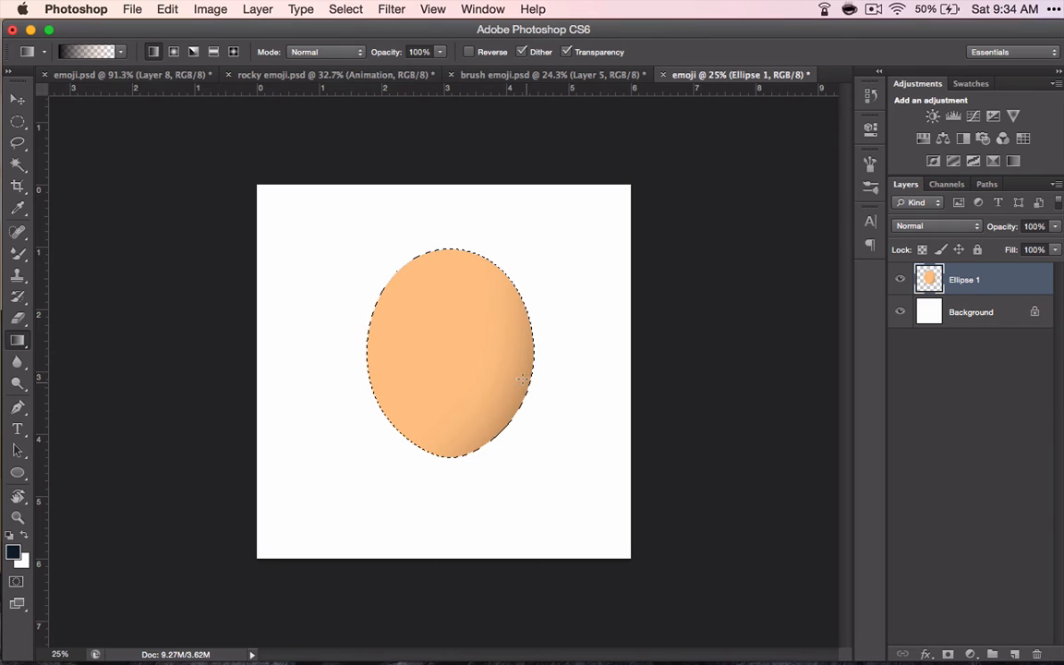
mouse_move(615, 380)
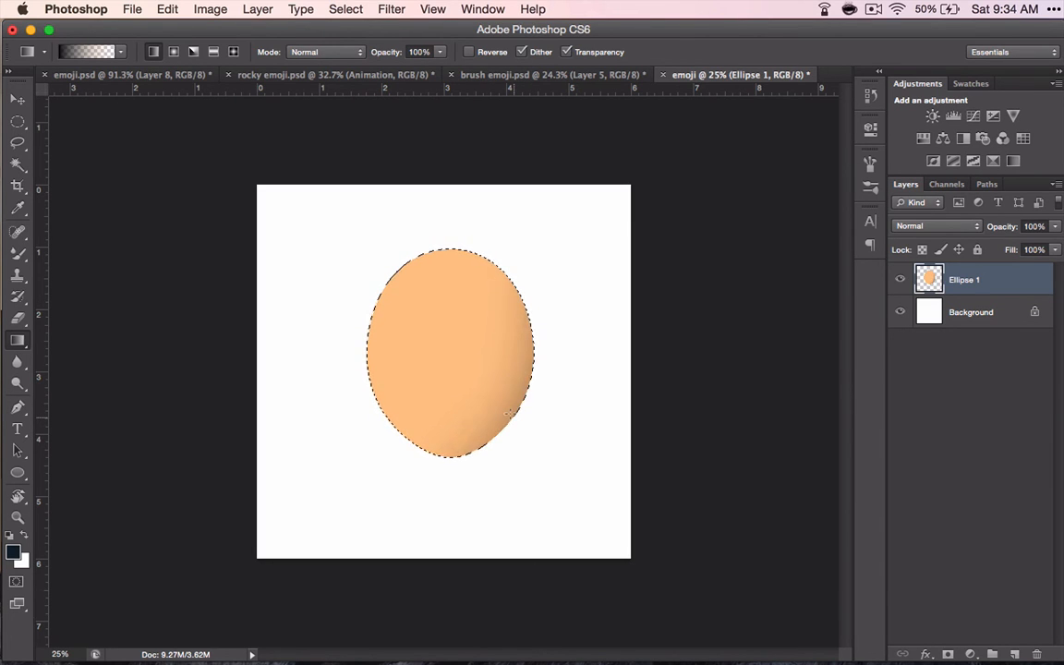
mouse_move(572, 363)
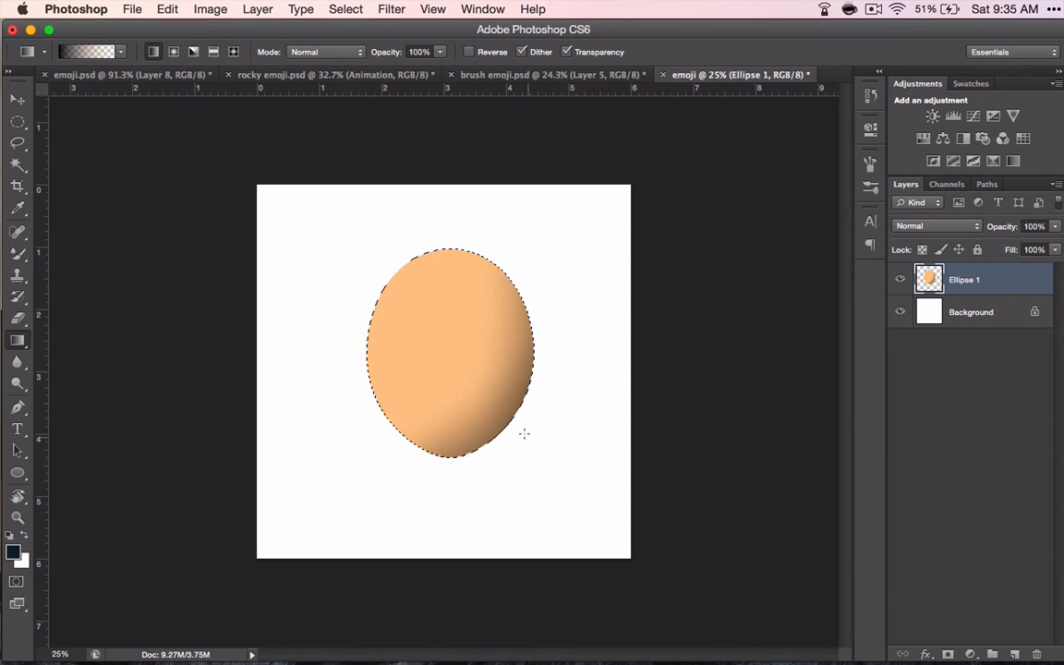
mouse_move(500, 348)
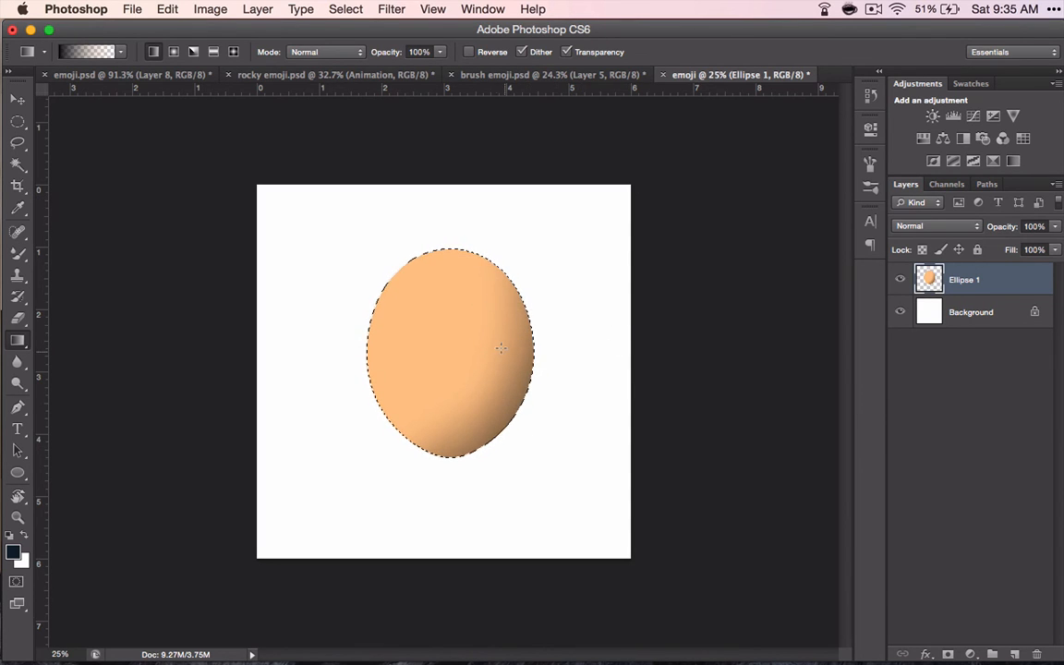
mouse_move(624, 365)
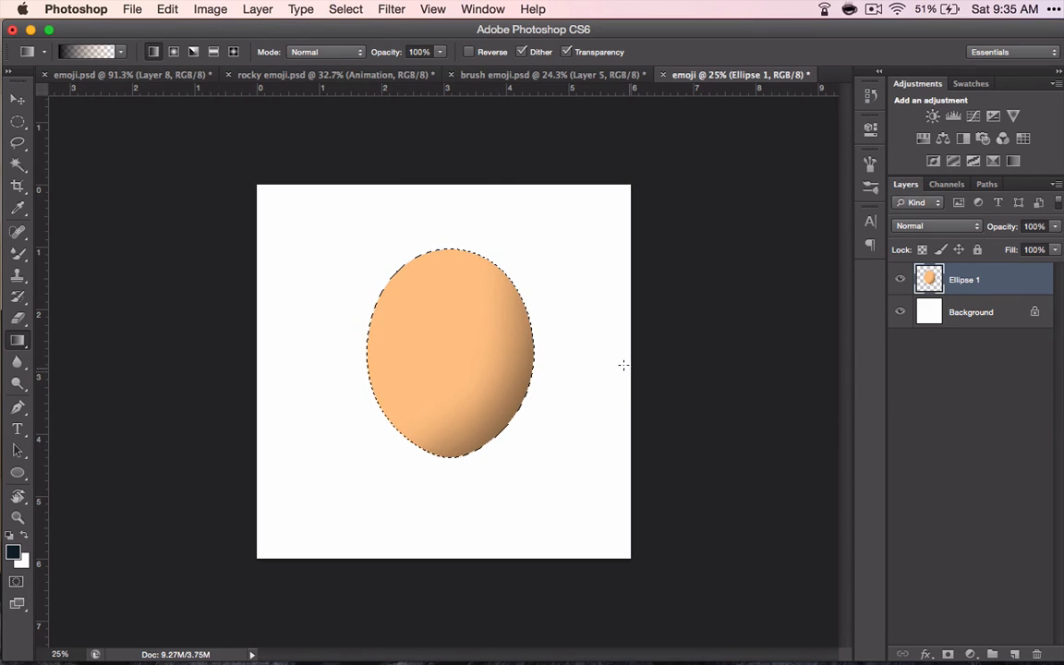
mouse_move(616, 370)
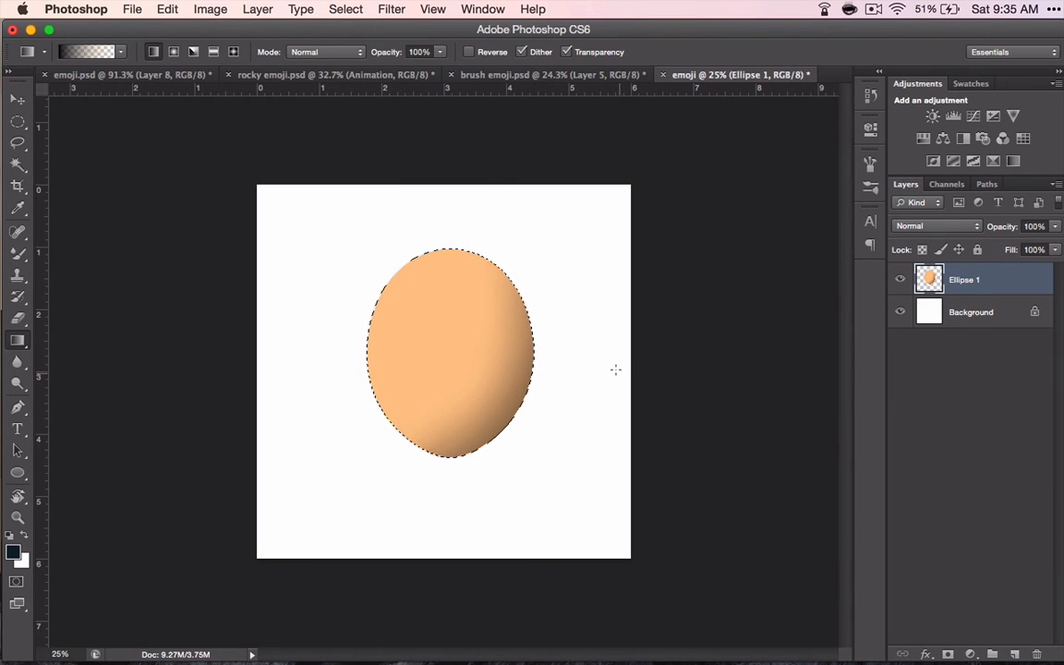
left_click_drag(452, 345, 624, 374)
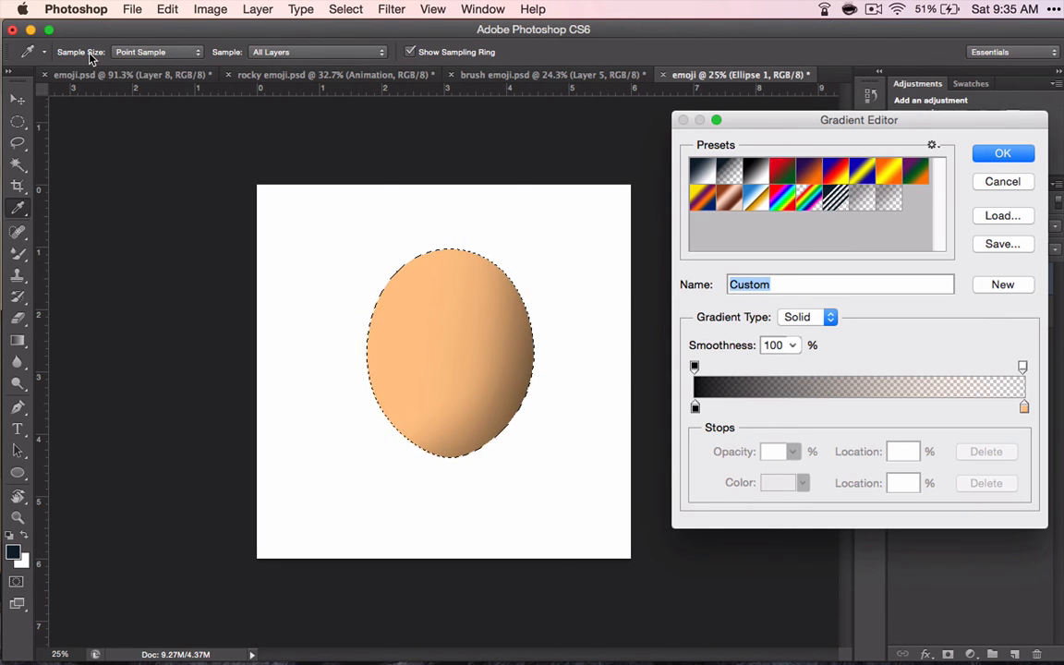
mouse_move(303, 141)
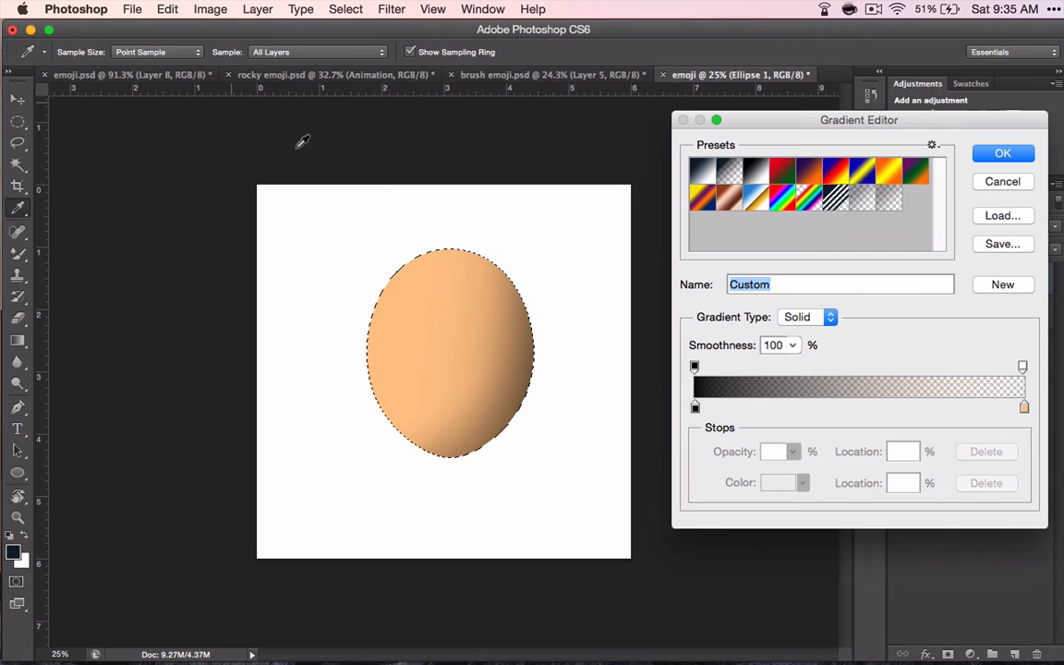
mouse_move(696, 409)
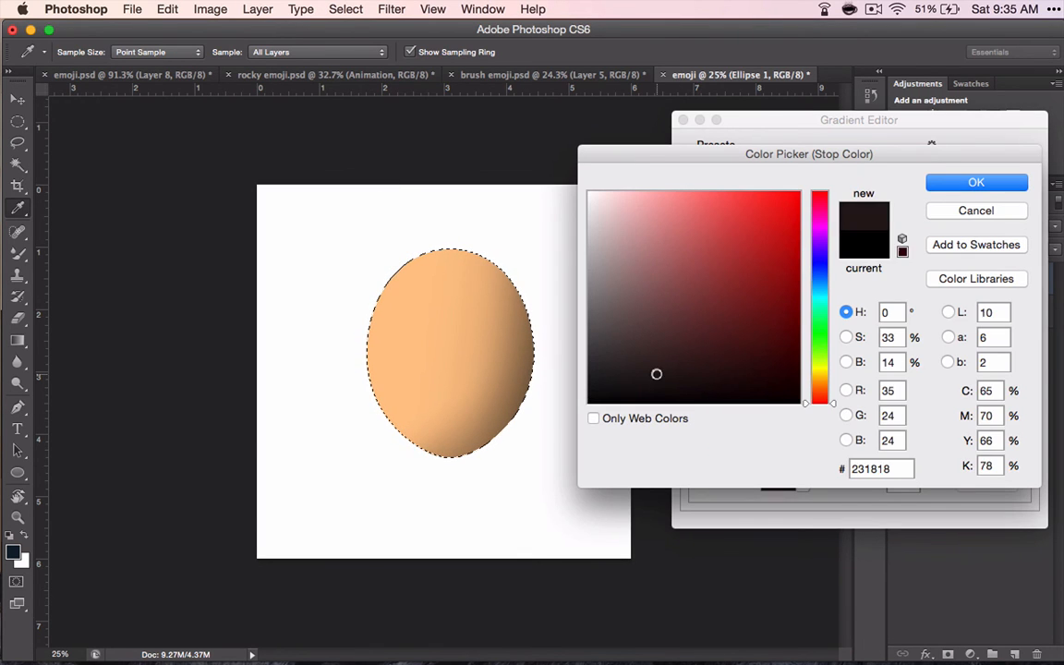
- Set the gradient's starting colour to white and confirm the white-to-transparent gradient
left_click(711, 208)
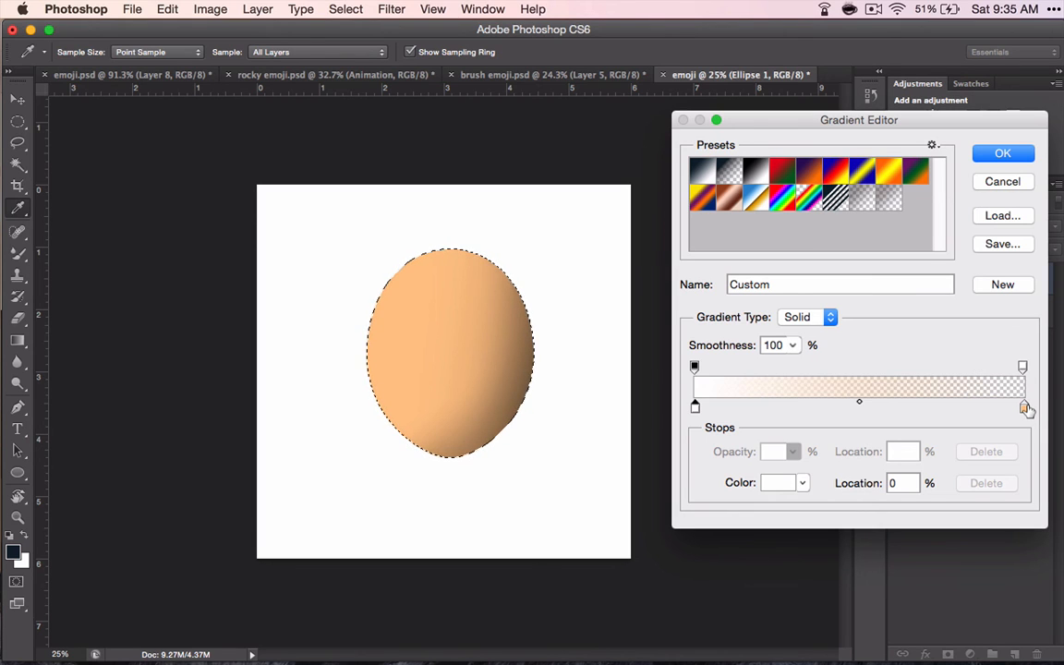
left_click(1003, 153)
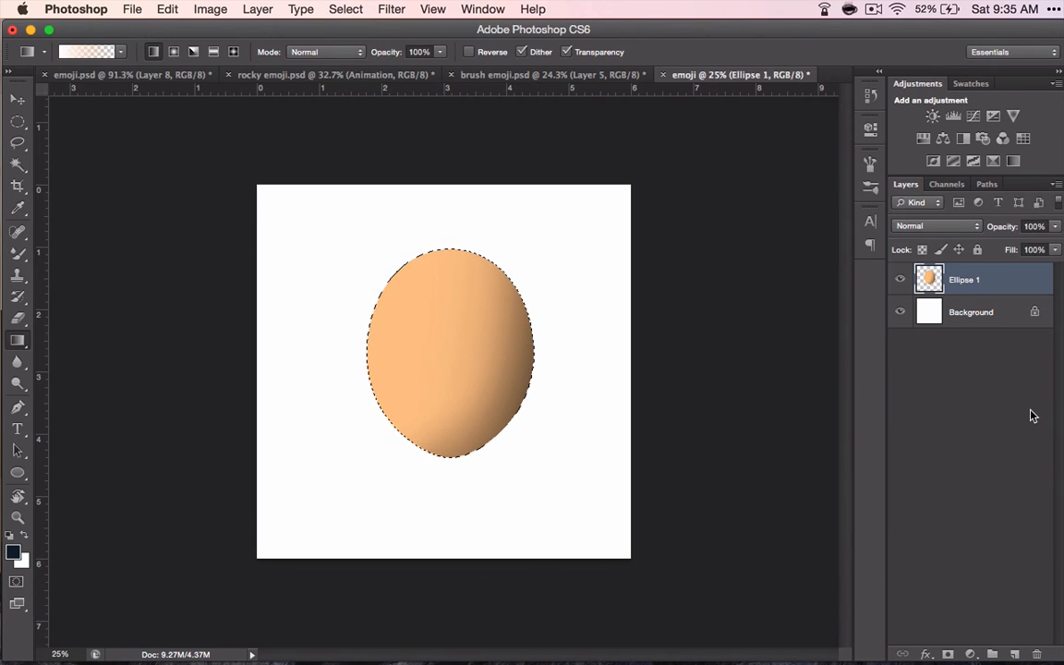
mouse_move(325, 308)
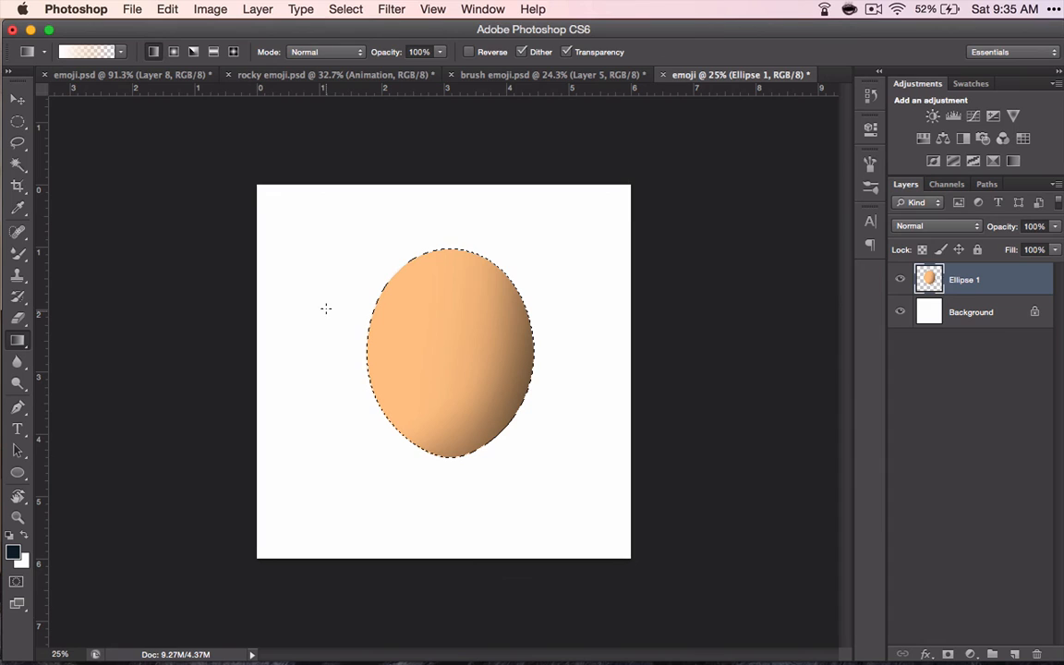